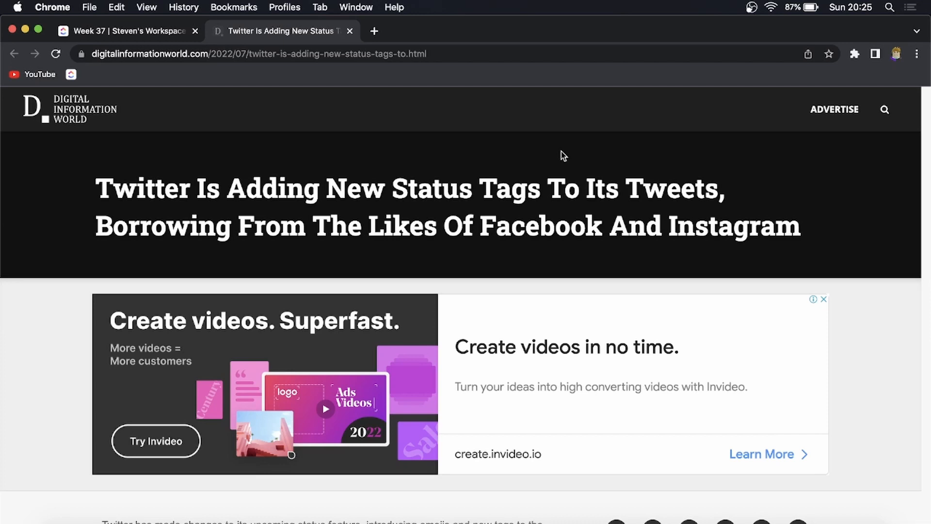
mouse_move(635, 172)
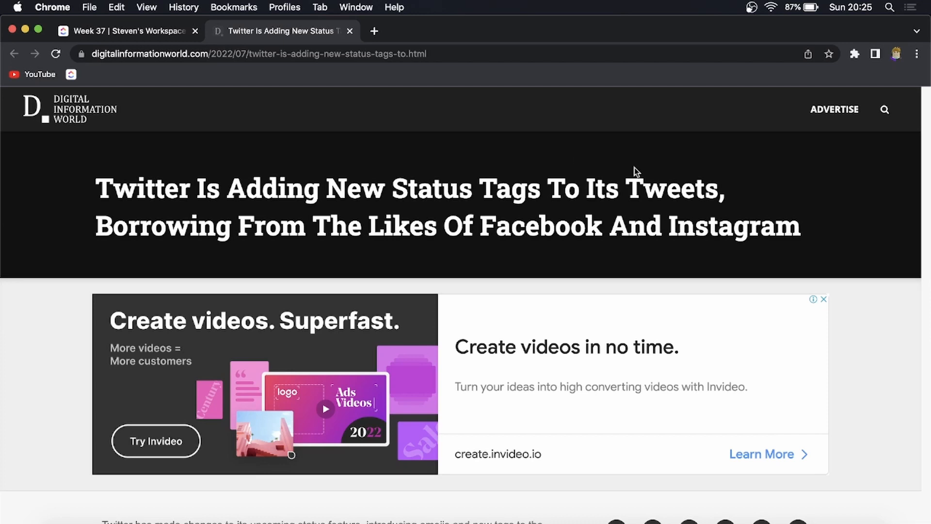
- Scroll past the article intro until the Vacation Mode tweet screenshot is fully visible
scroll("down", 3)
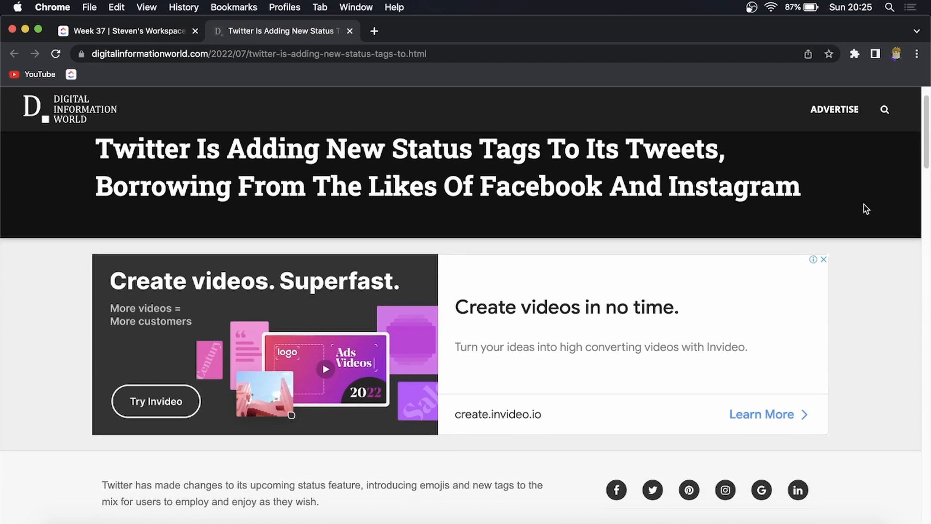
scroll("down", 3)
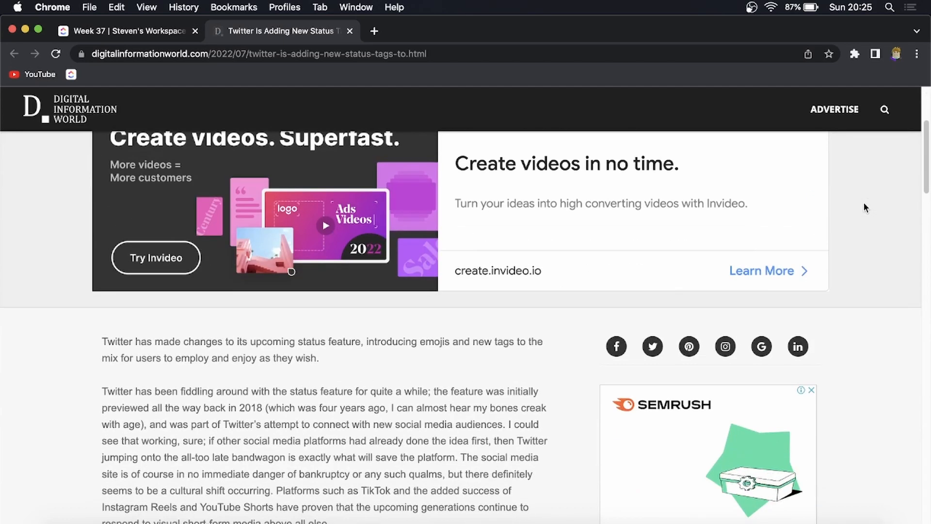
scroll("down", 3)
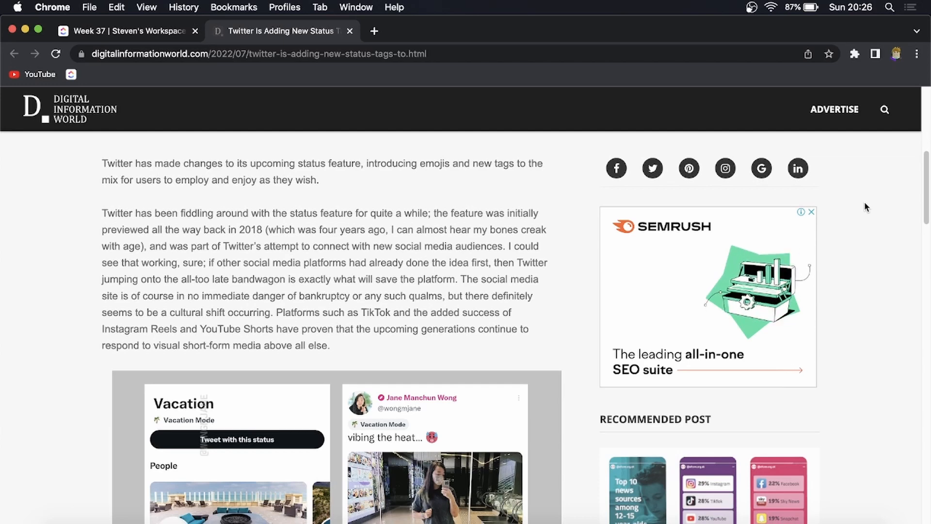
scroll("down", 3)
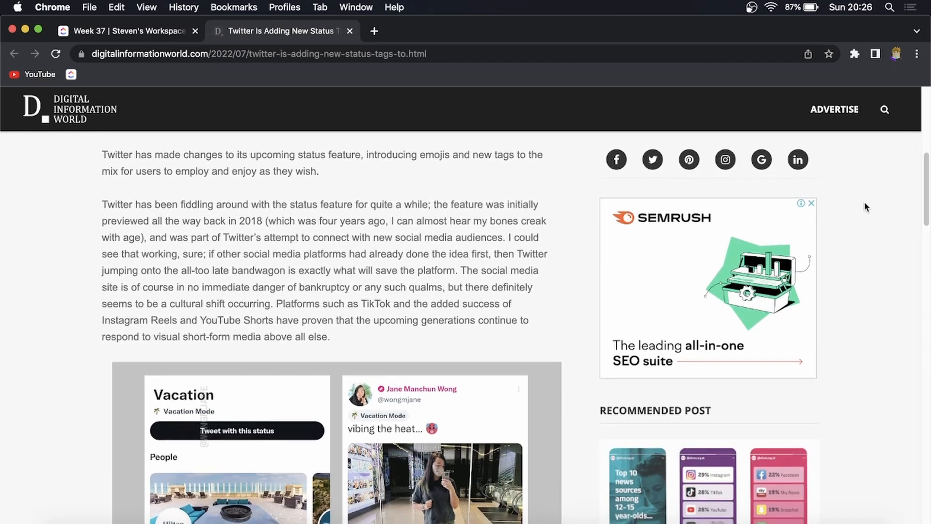
scroll("down", 3)
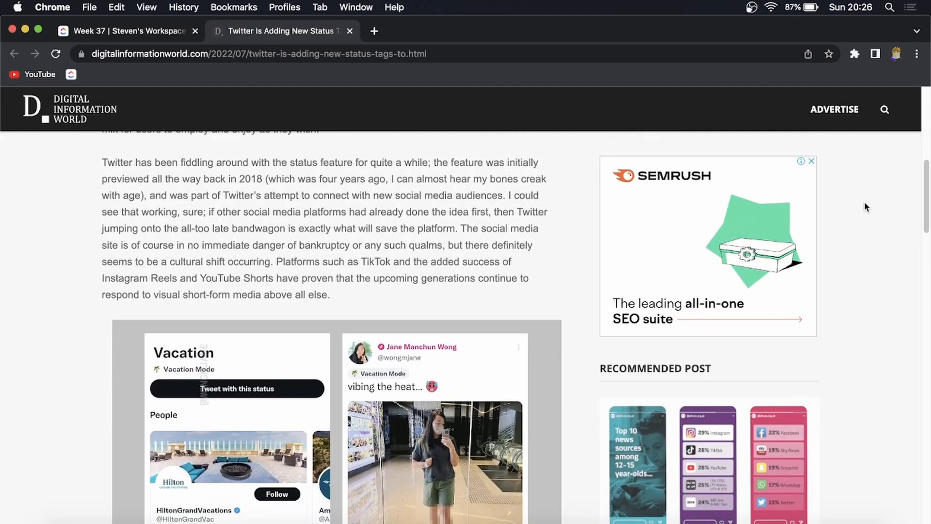
scroll("down", 3)
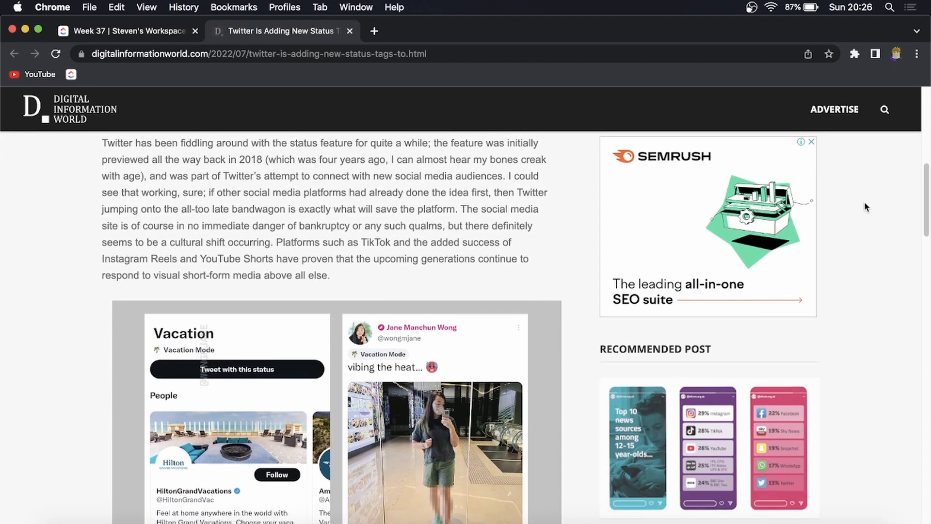
scroll("down", 3)
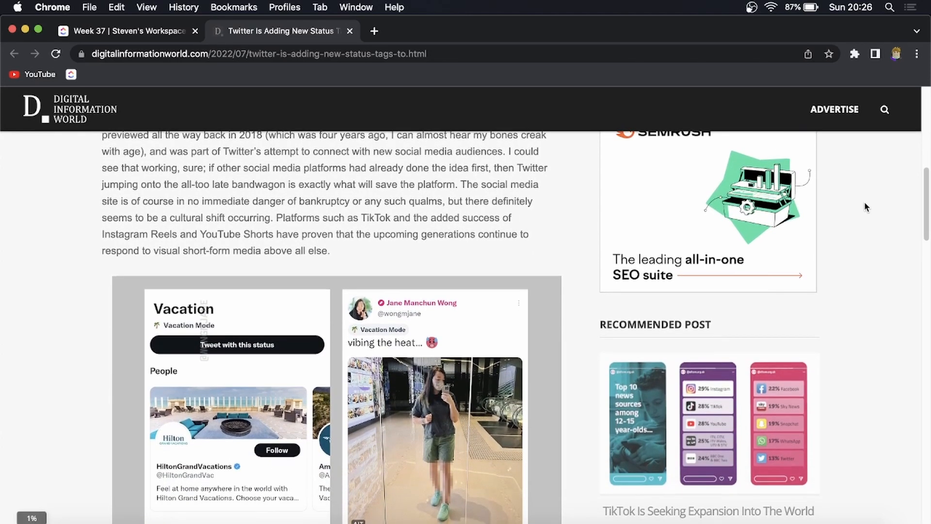
scroll("down", 3)
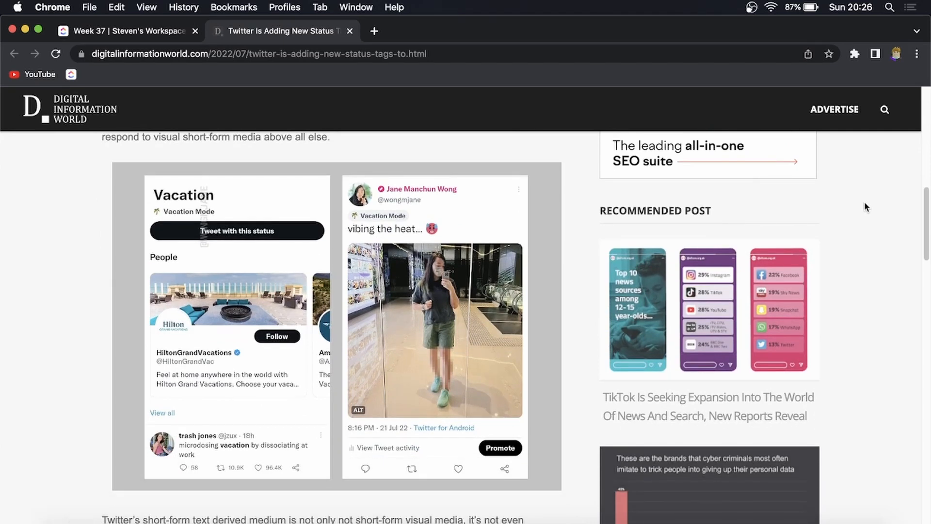
mouse_move(177, 201)
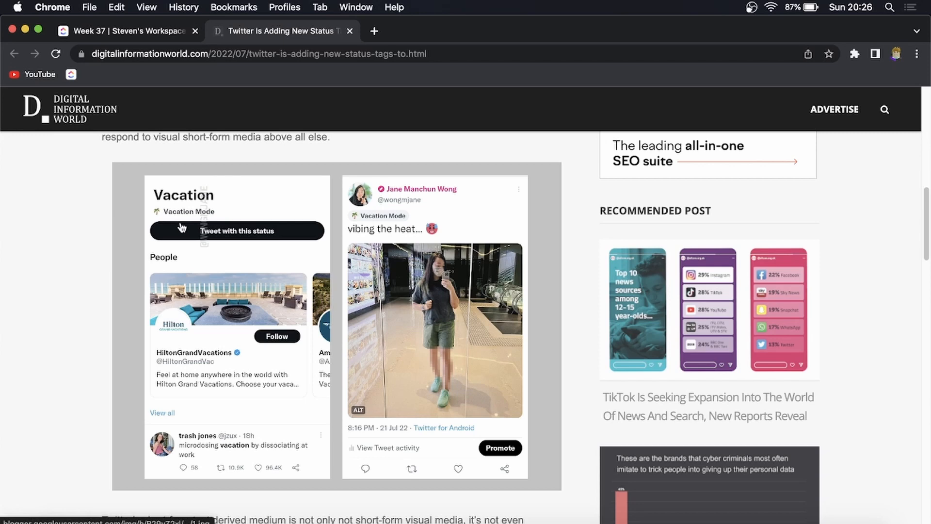
mouse_move(208, 238)
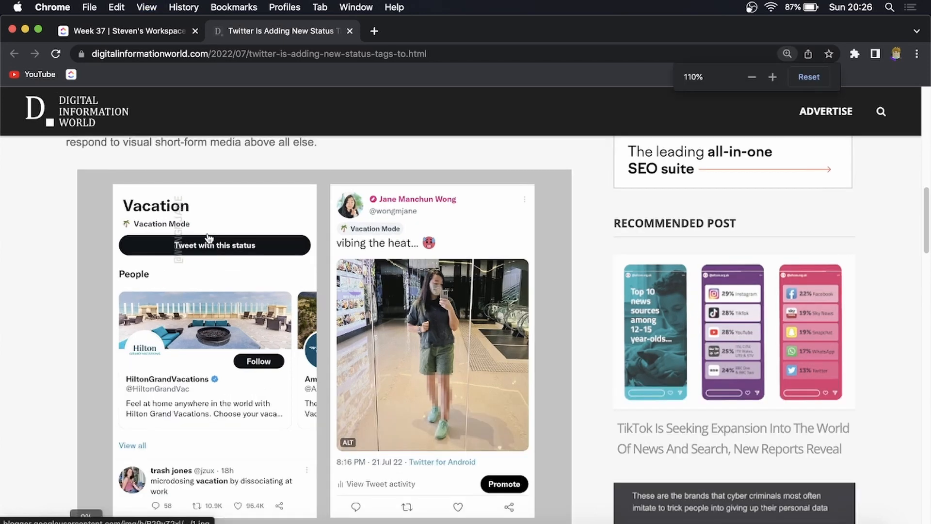
- Zoom the page in so the Vacation status page and tweet screenshots fill the window
left_click(772, 77)
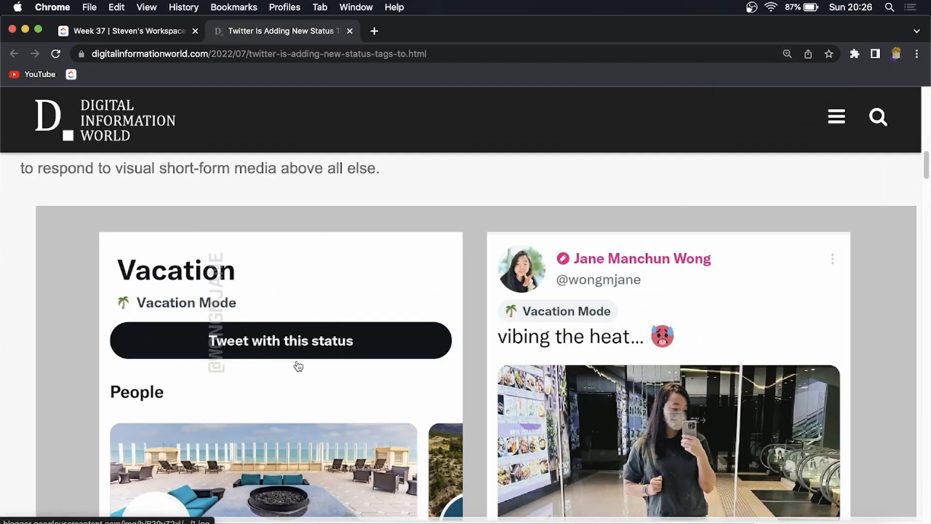
mouse_move(597, 265)
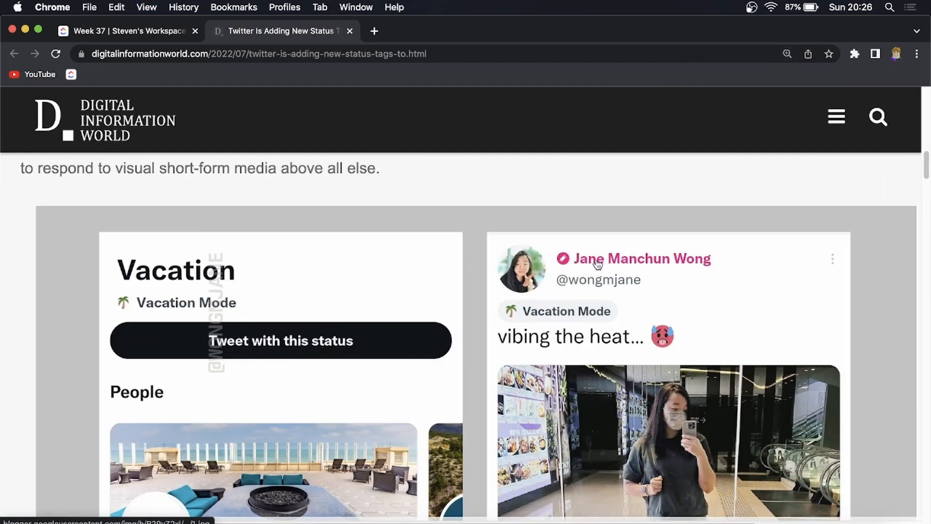
scroll("down", 3)
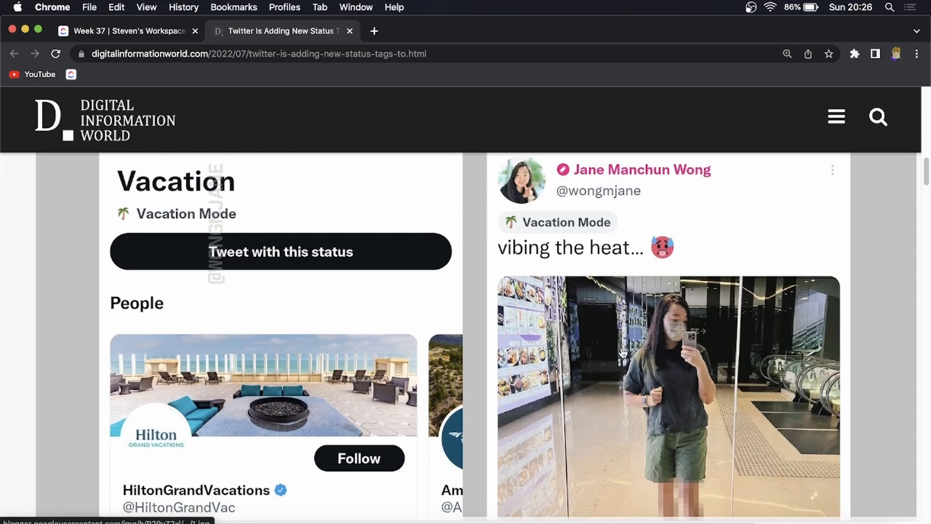
mouse_move(518, 231)
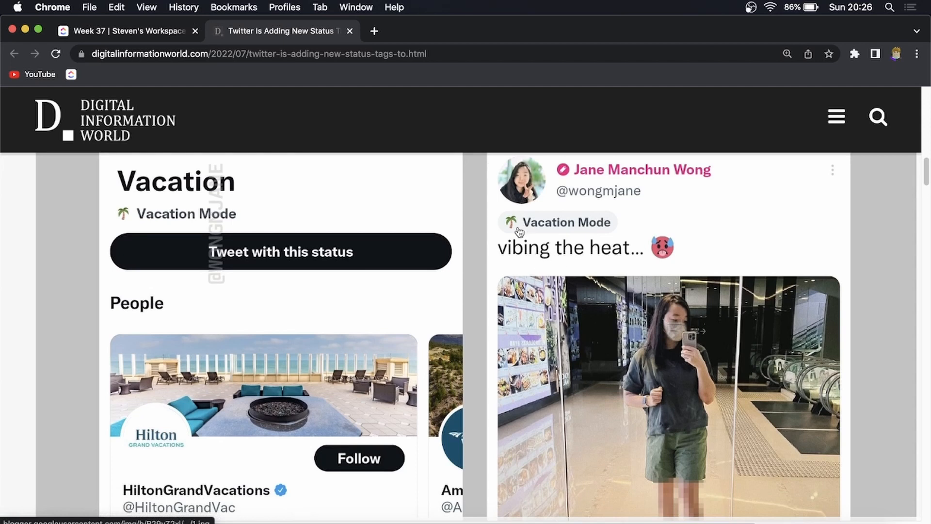
mouse_move(571, 229)
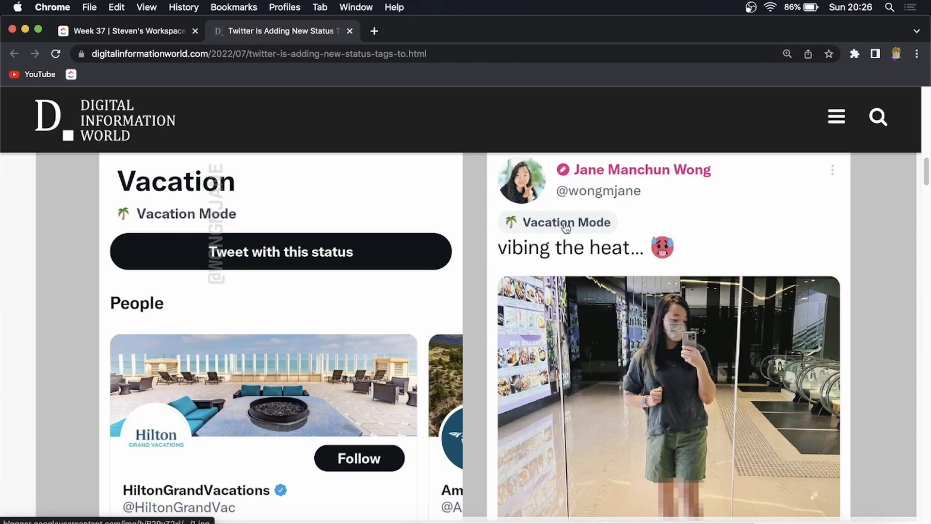
mouse_move(648, 227)
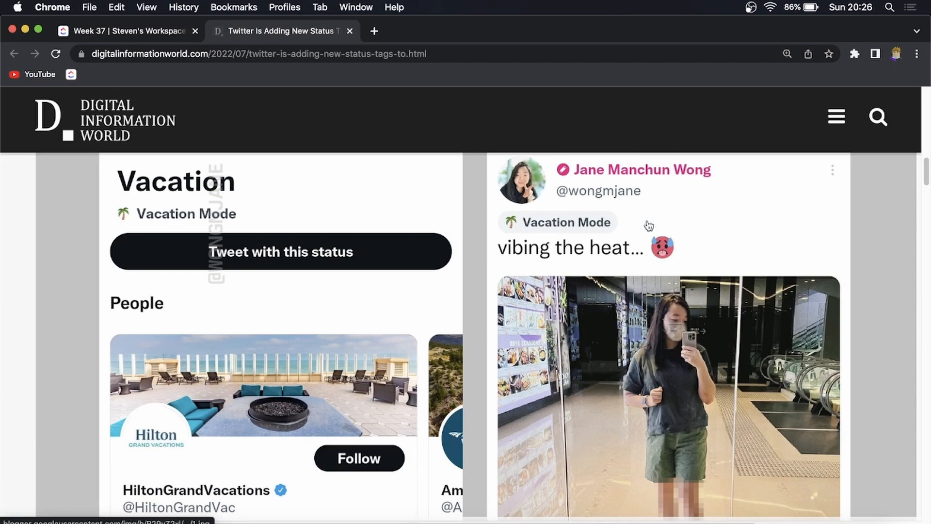
- Scroll down to the 'Add status' list showing tags like Spoiler alert and Hot take
scroll("down", 3)
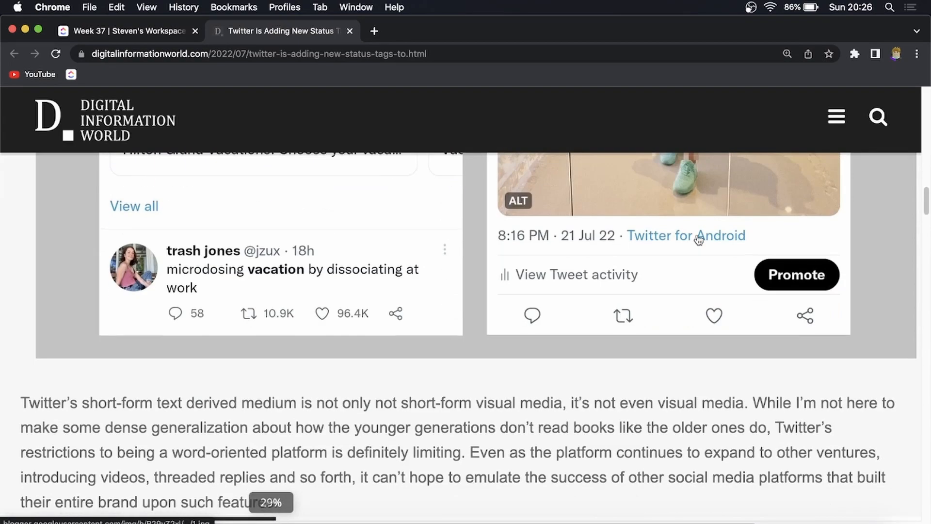
scroll("down", 3)
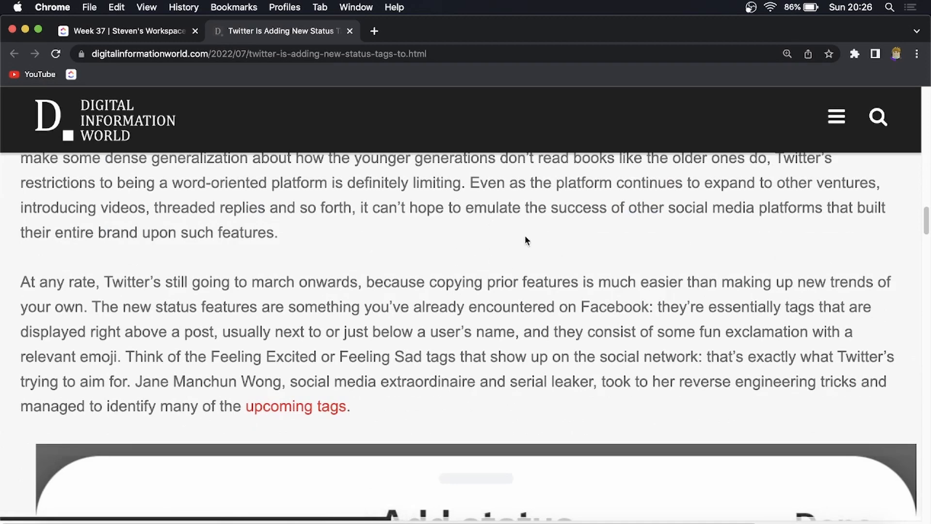
scroll("down", 3)
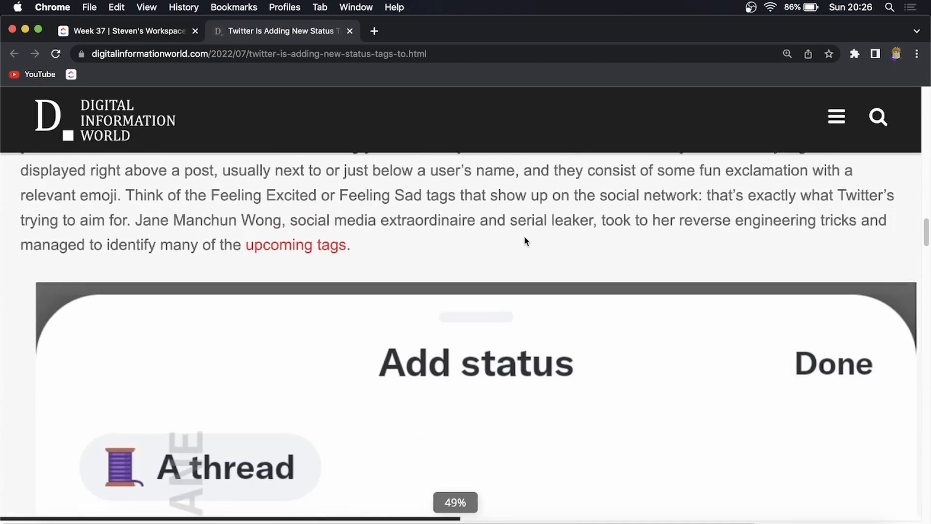
scroll("down", 3)
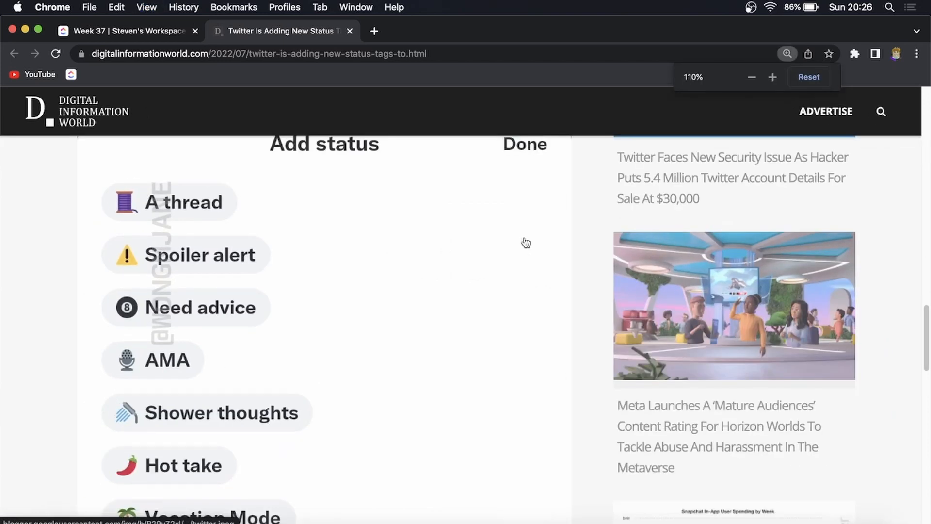
- Read through the status list to Unpopular opinion, then back up to the Facebook comparison paragraph
scroll("up", 3)
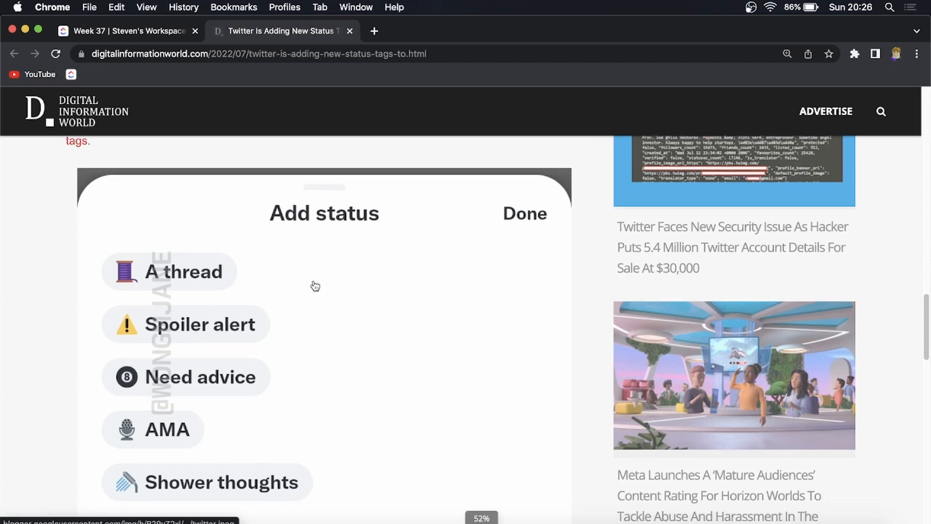
scroll("down", 3)
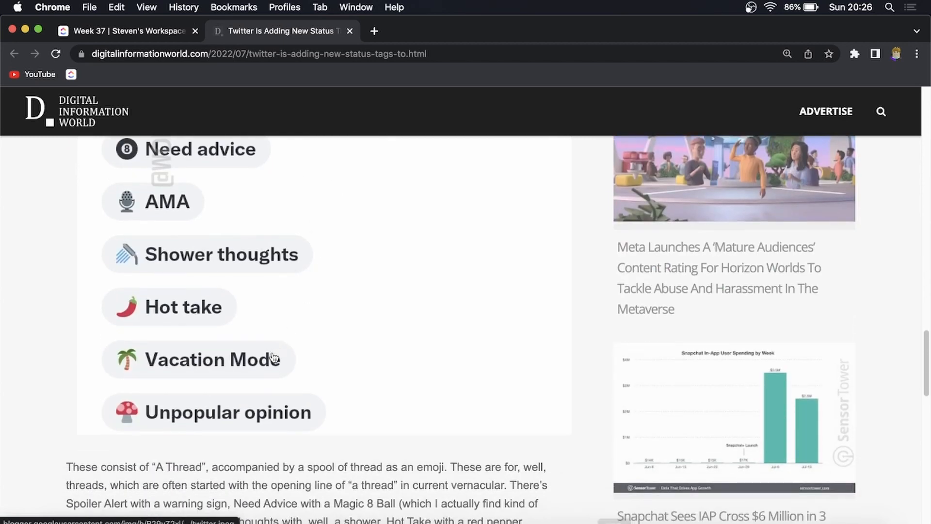
mouse_move(297, 363)
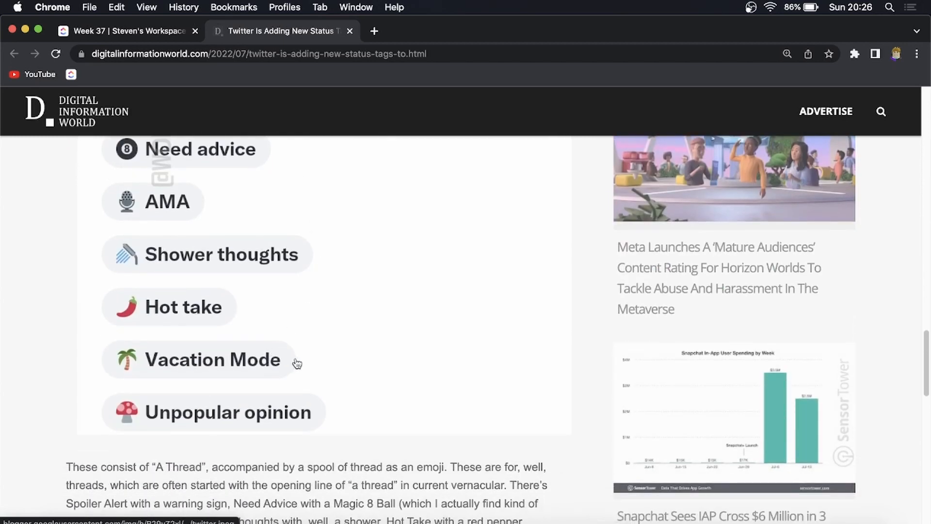
scroll("up", 3)
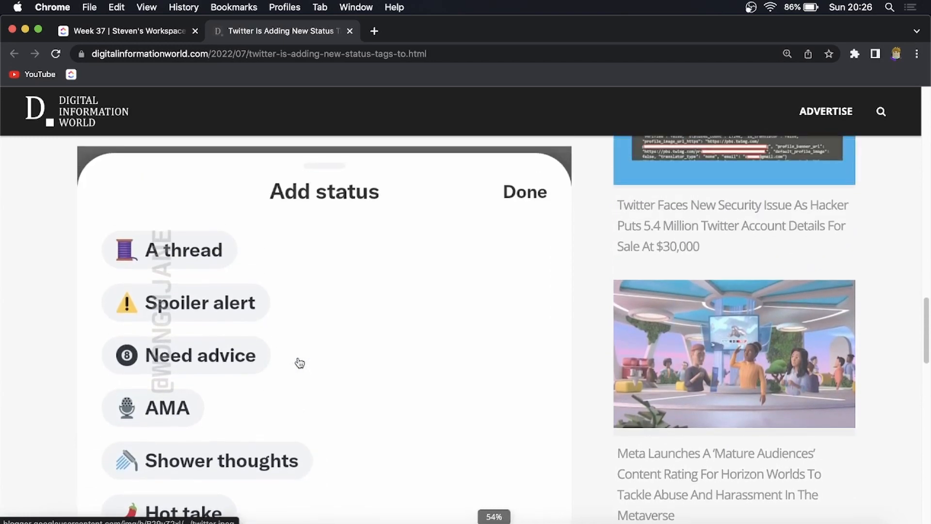
scroll("down", 3)
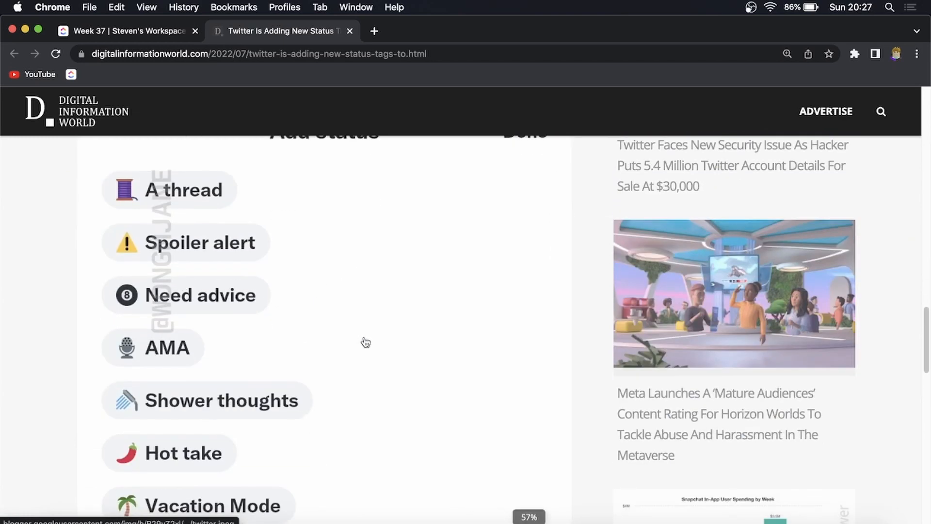
scroll("down", 3)
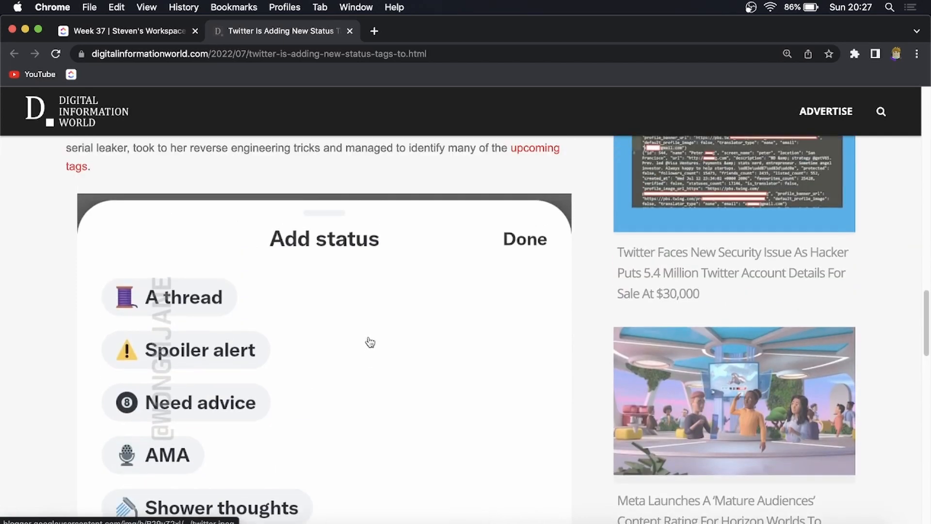
scroll("down", 3)
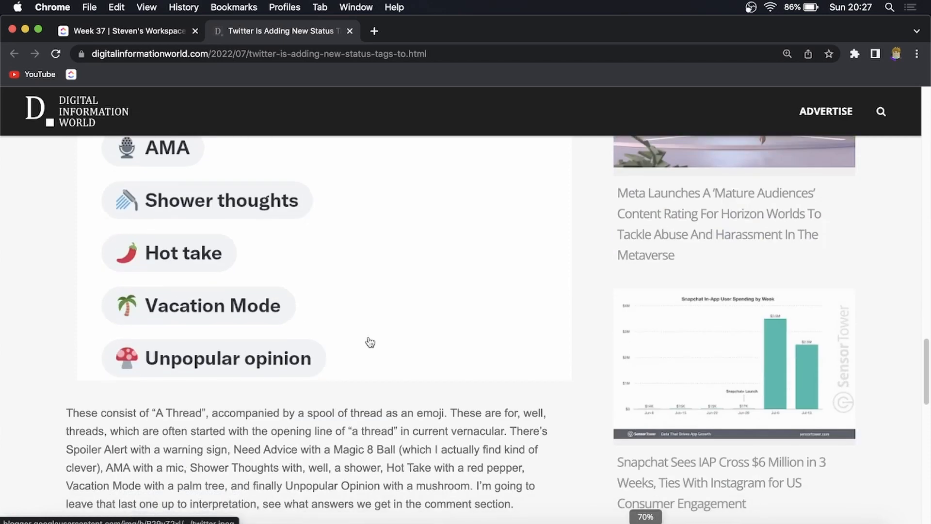
scroll("up", 3)
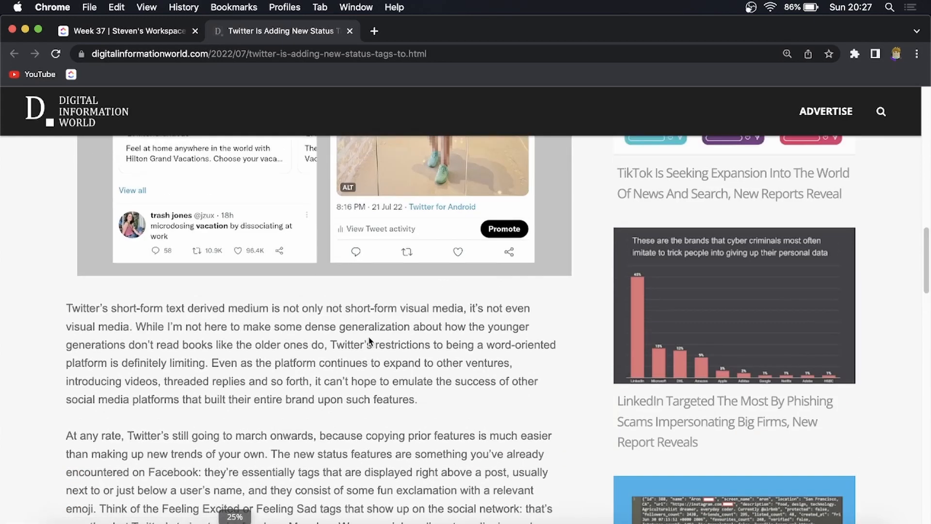
- Return to the 2018 status-feature preview passage and clear the partial text selection
scroll("up", 3)
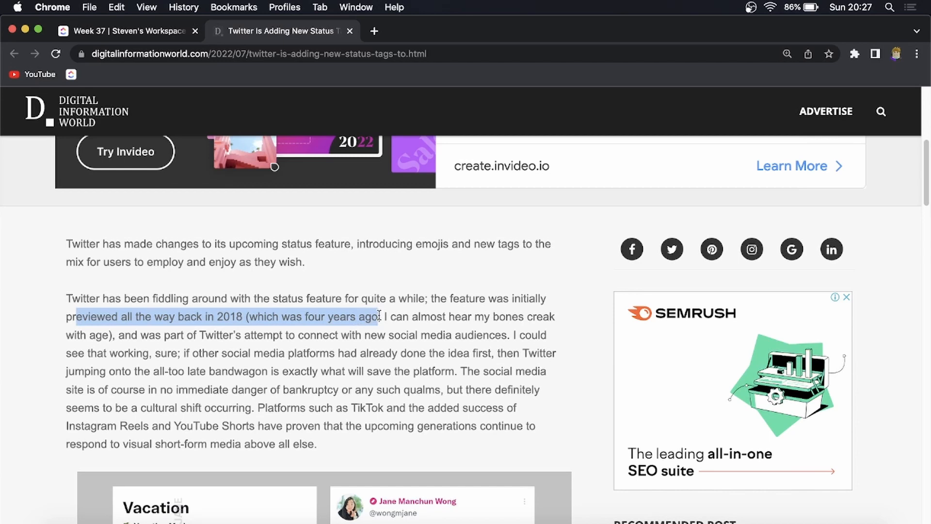
left_click(514, 278)
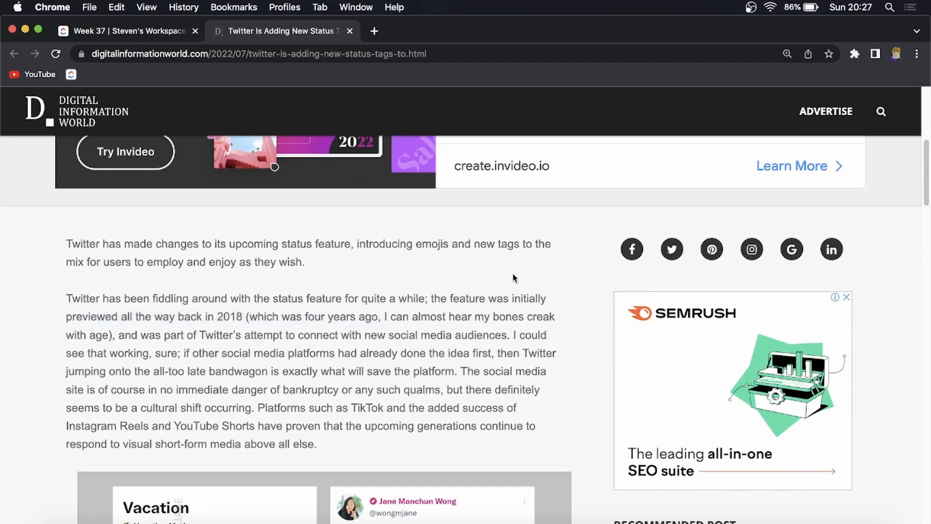
scroll("down", 3)
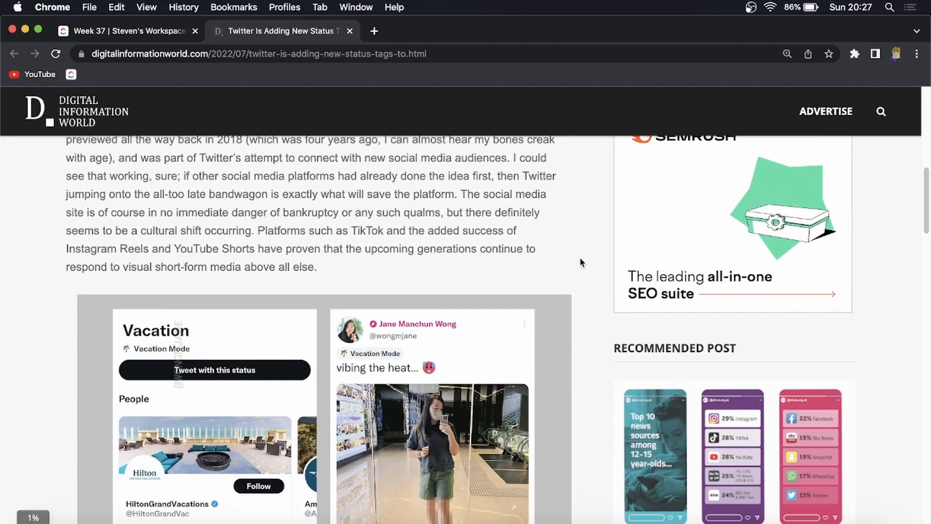